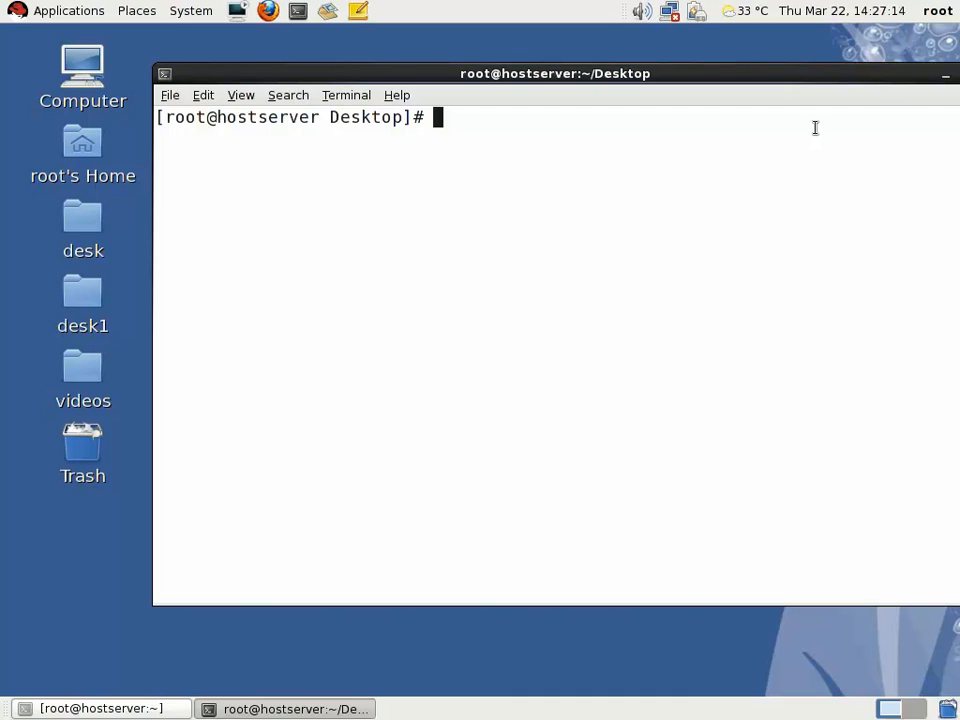
mouse_move(541, 127)
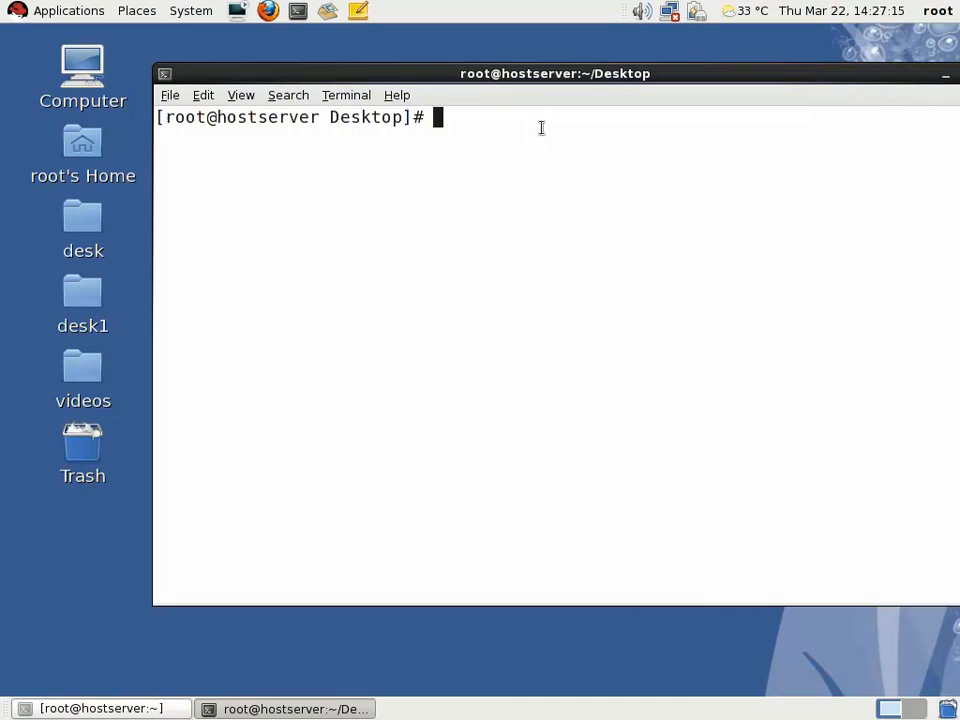
mouse_move(147, 232)
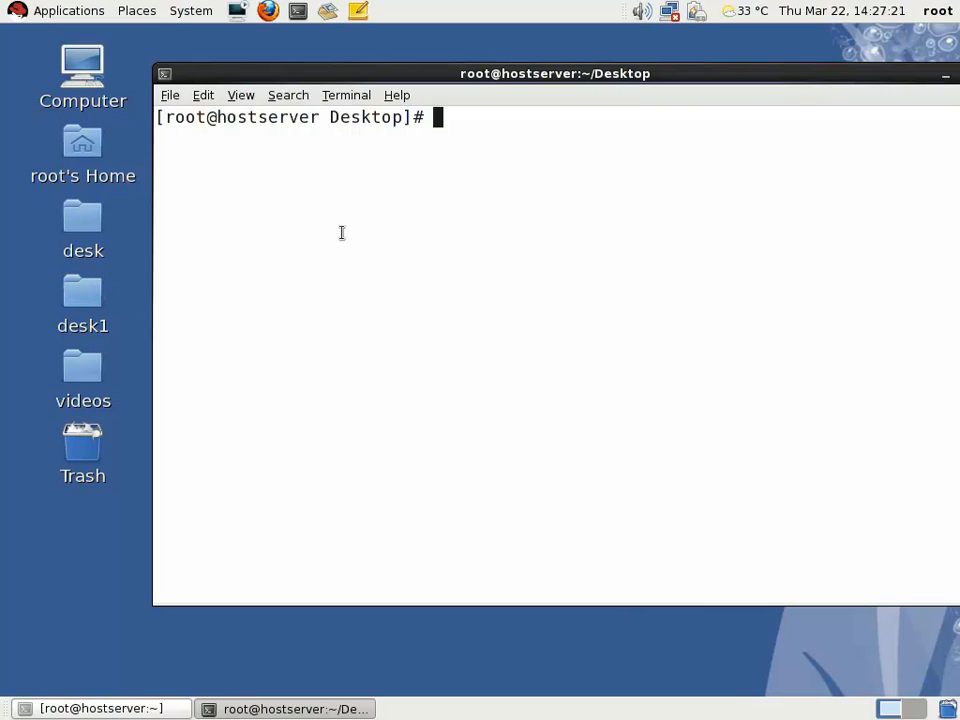
mouse_move(505, 154)
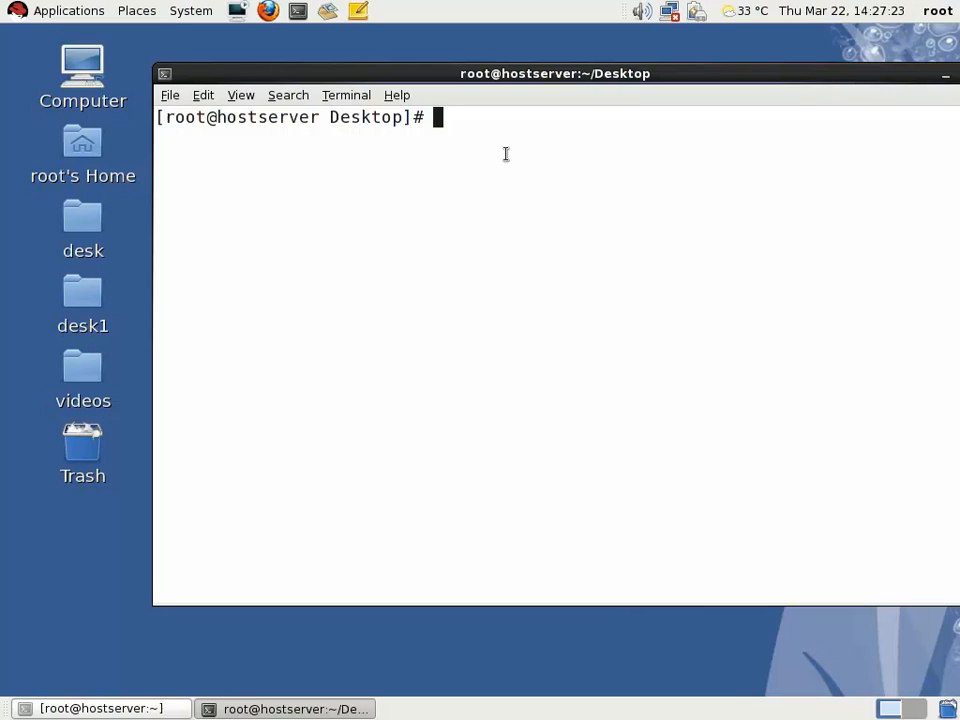
Run mkisofs -r -o desk1.iso on /root/Desktop/desk1/ to build the Rock Ridge image
text(mkisofs -)
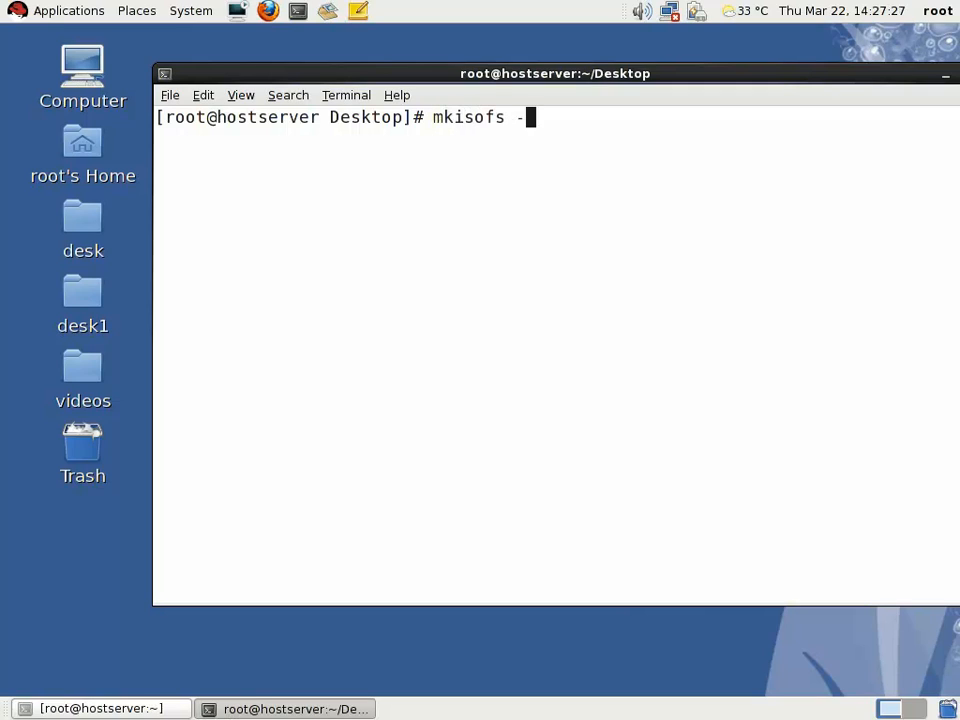
text(r)
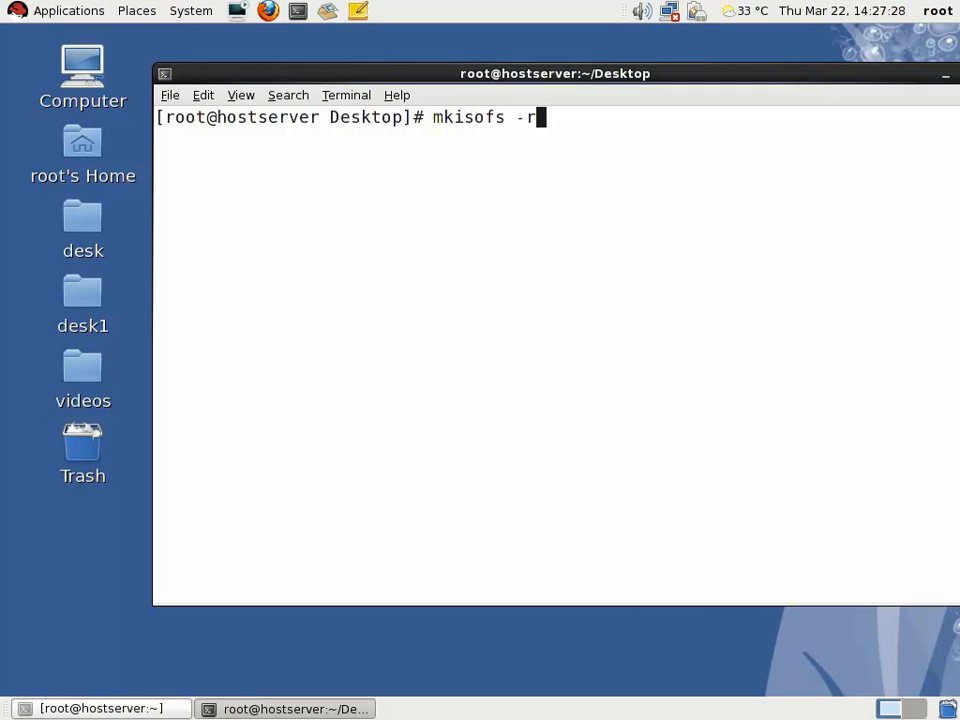
text(-o)
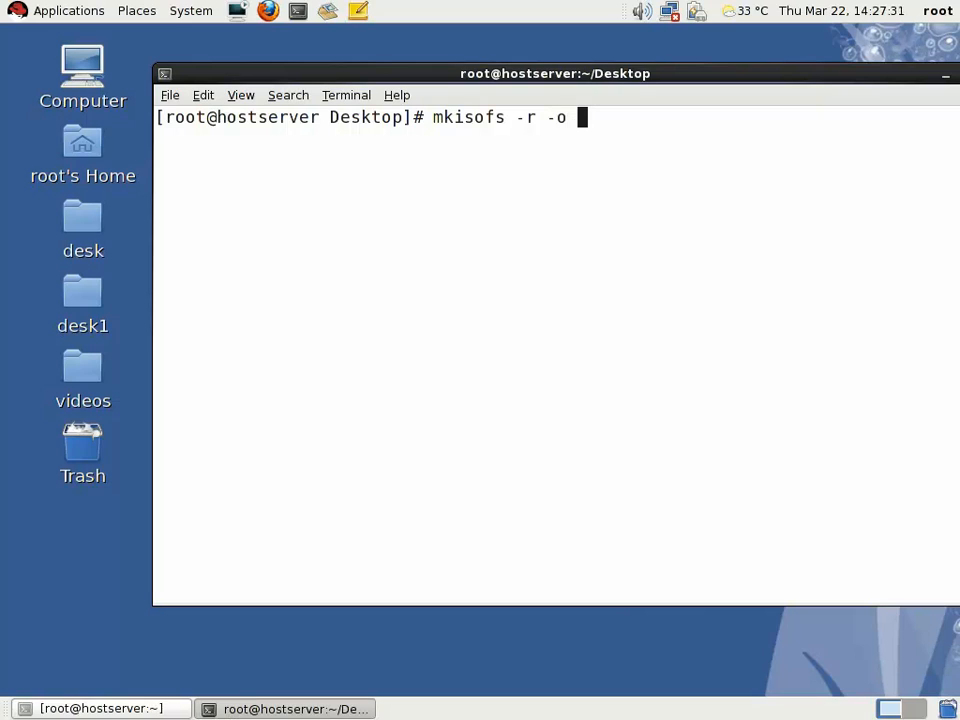
text(des)
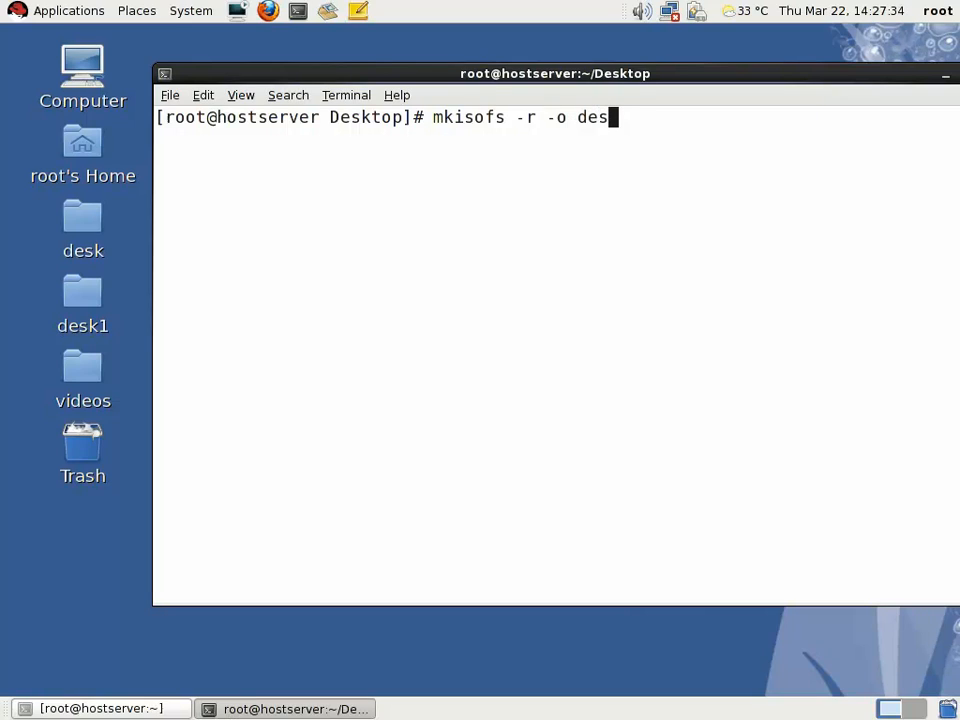
text(k1.iso)
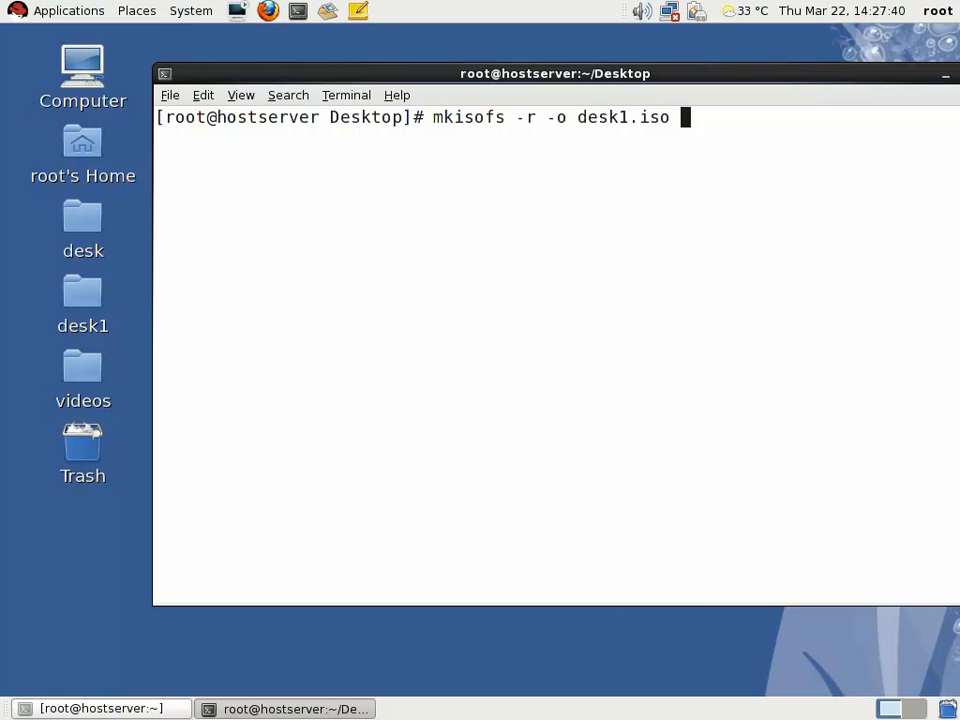
text(/)
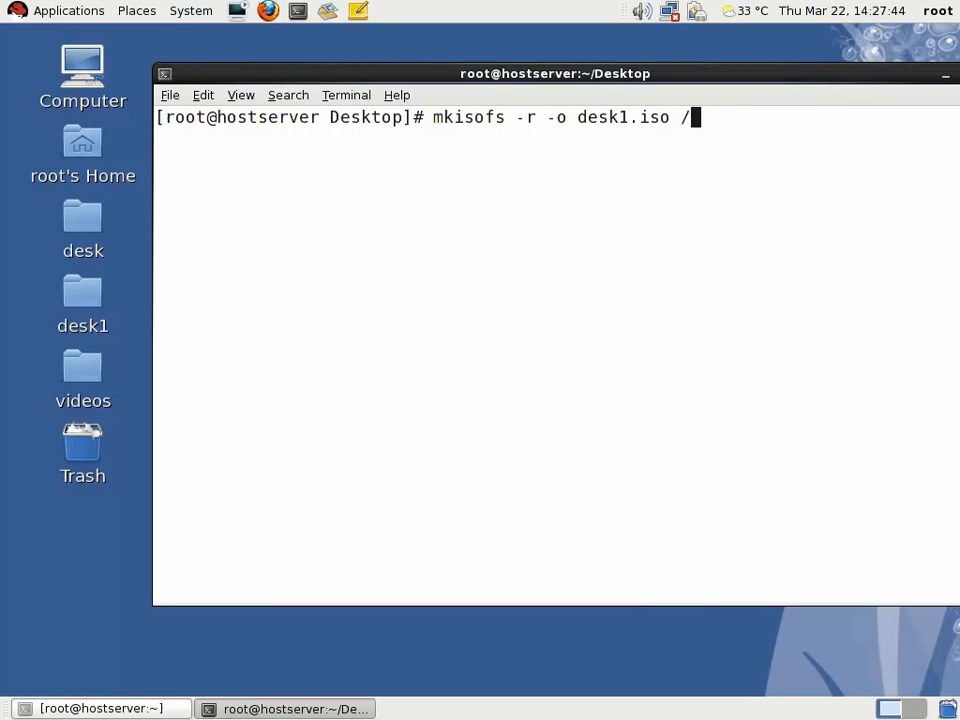
text(root/De)
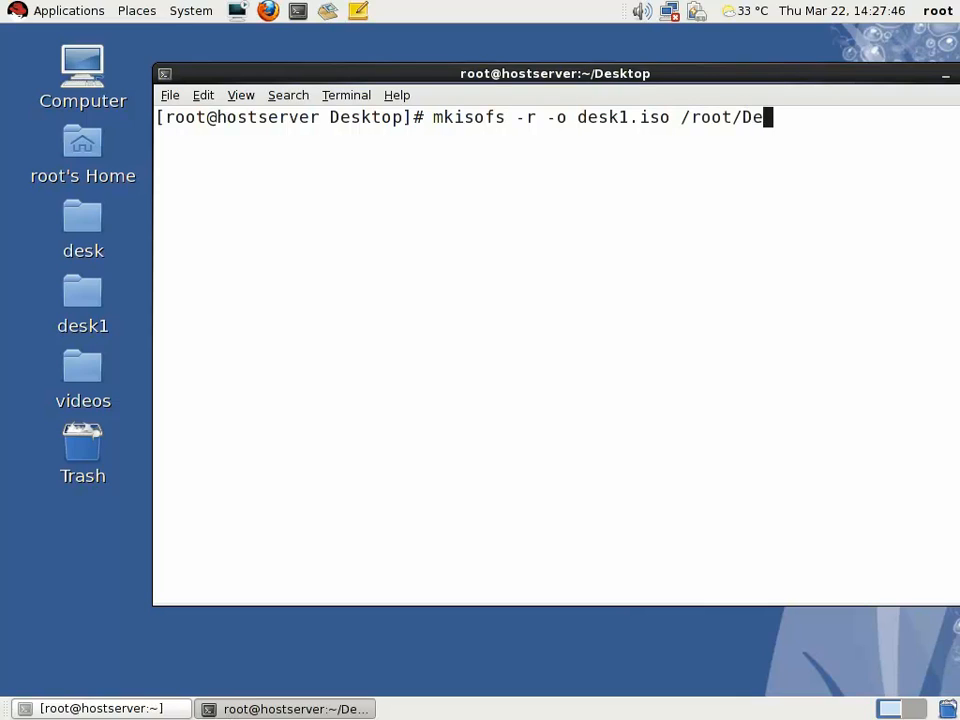
text(sktop/desk1/)
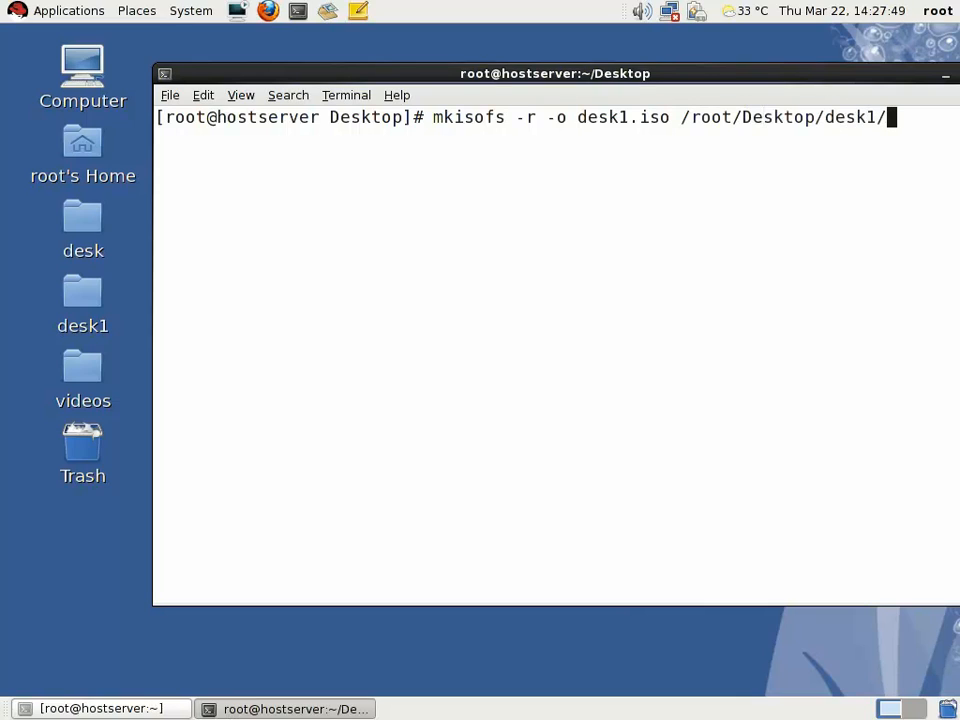
key(BackSpace)
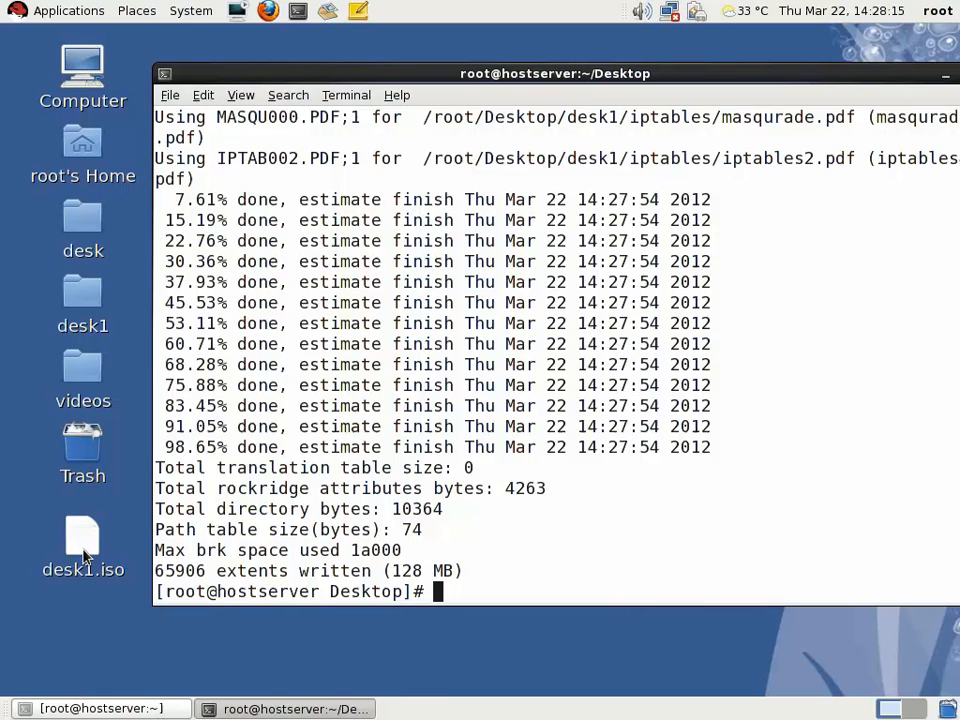
Select the finished 128 MB desk1.iso icon on the desktop
click(82, 540)
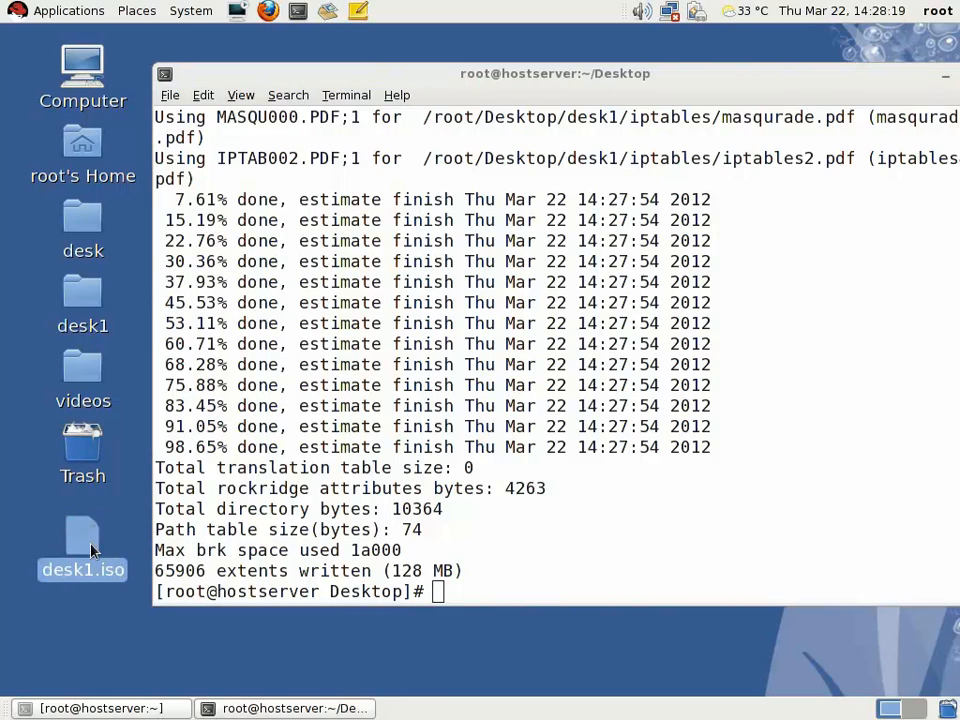
right_click(83, 545)
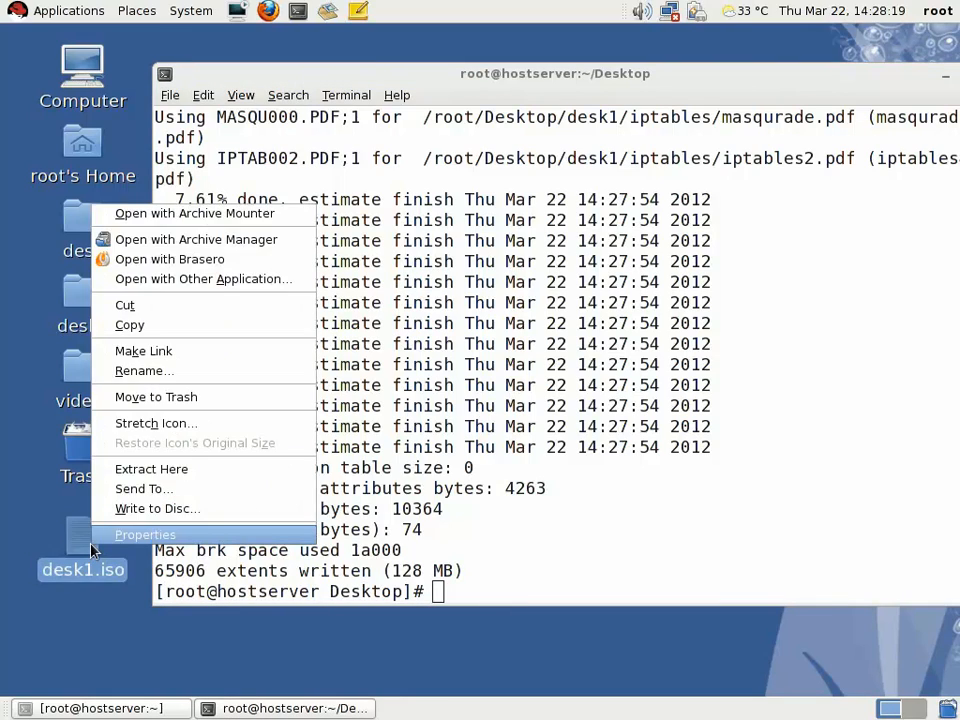
mouse_move(152, 514)
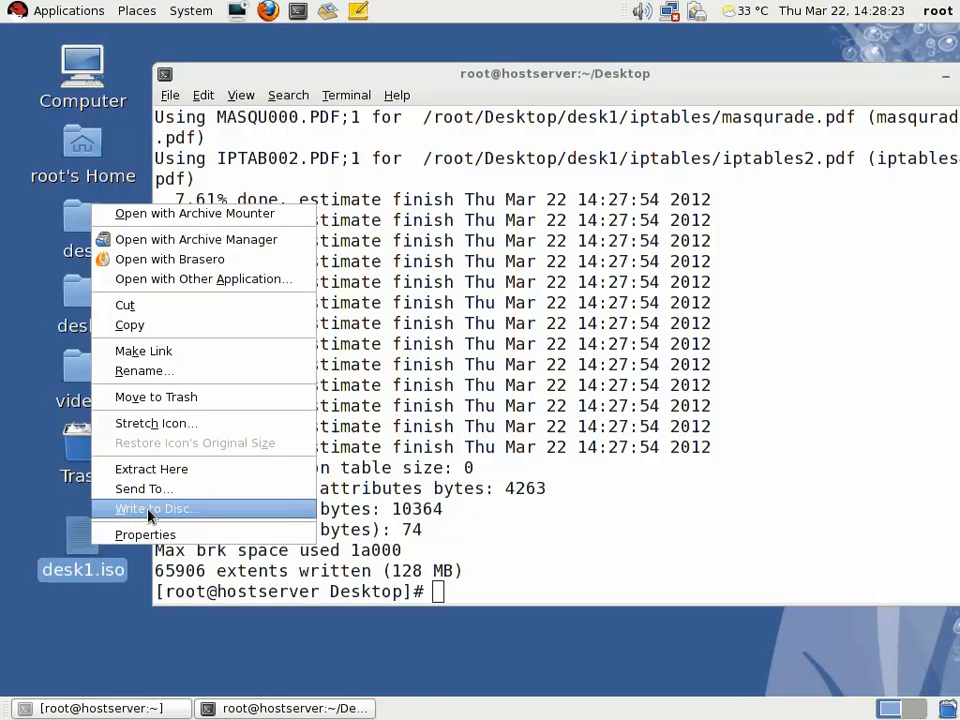
mouse_move(169, 259)
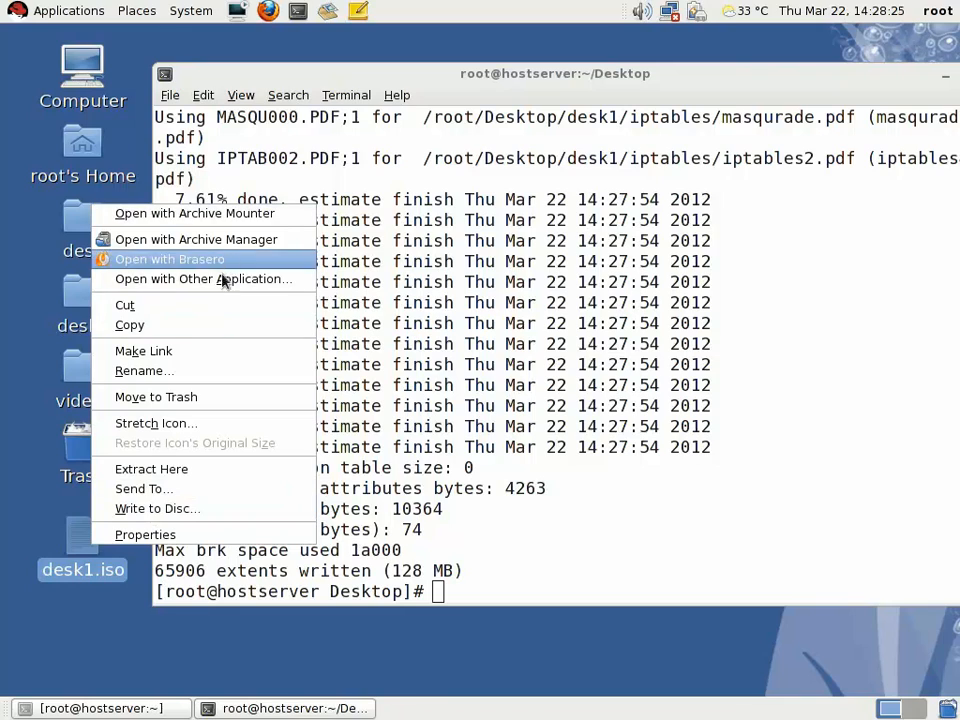
mouse_move(154, 508)
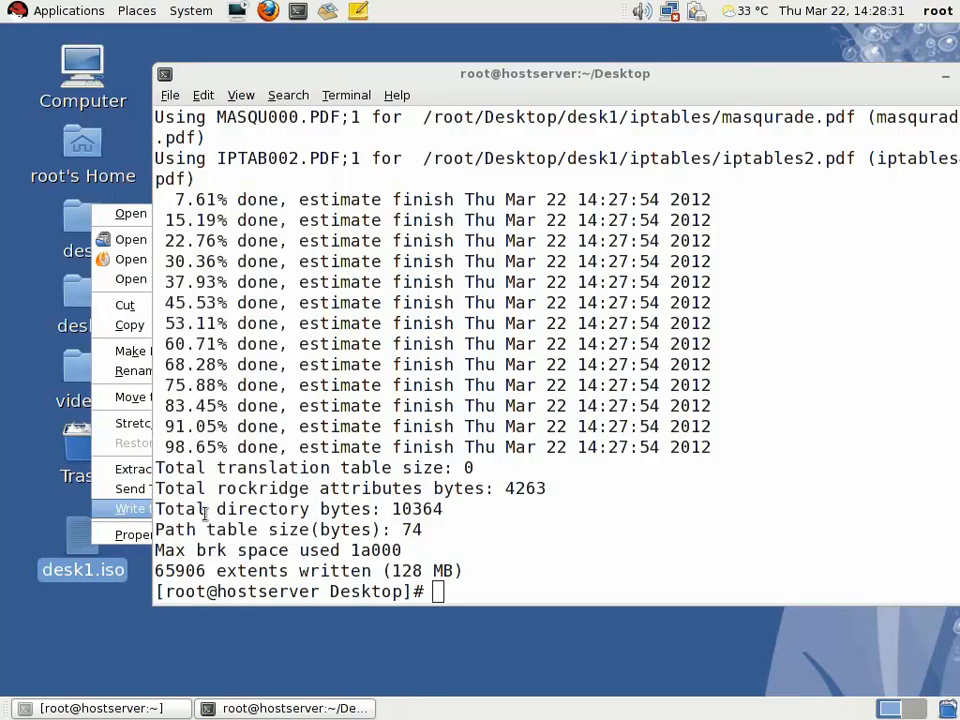
click(129, 509)
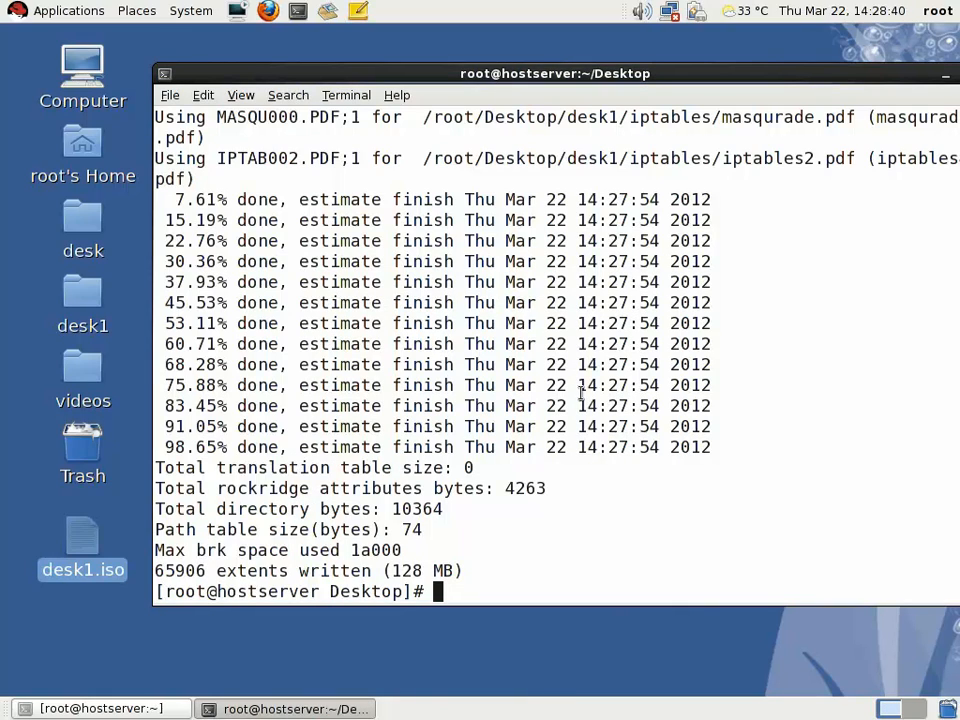
Type cdrecord --dev=/dev/cdrom -tao -eject /root/ and move the terminal window onto the screen
text(cd)
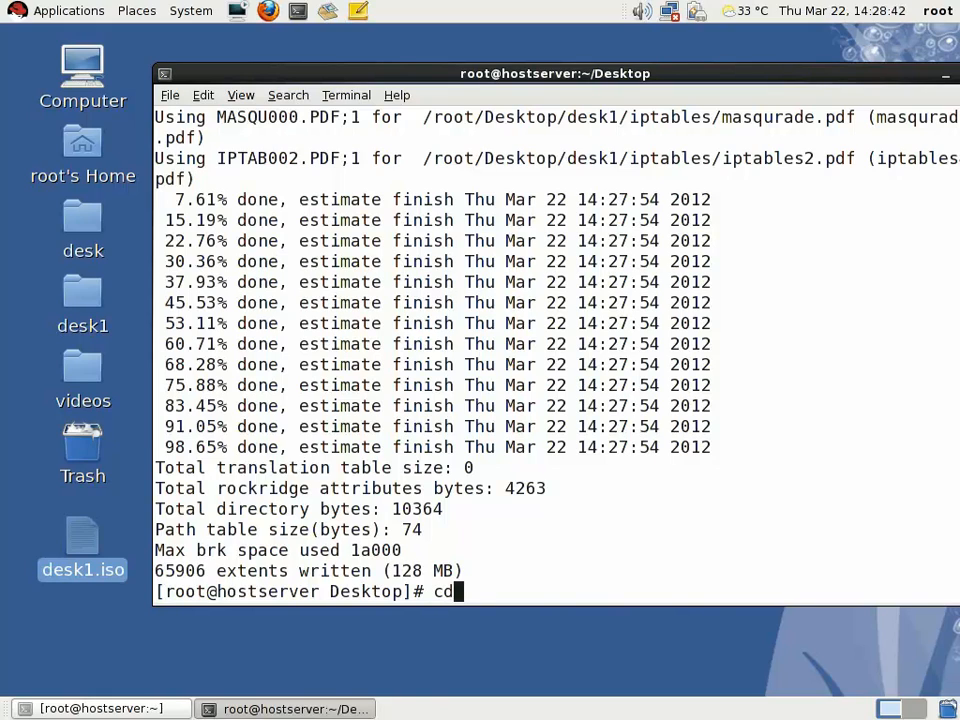
text(record)
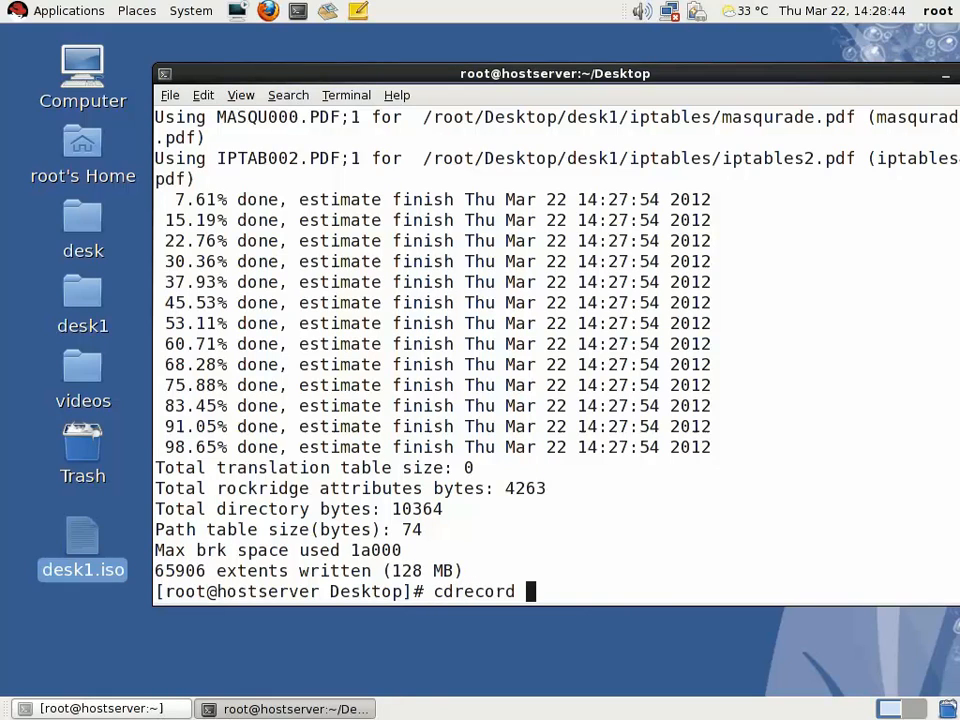
text(--)
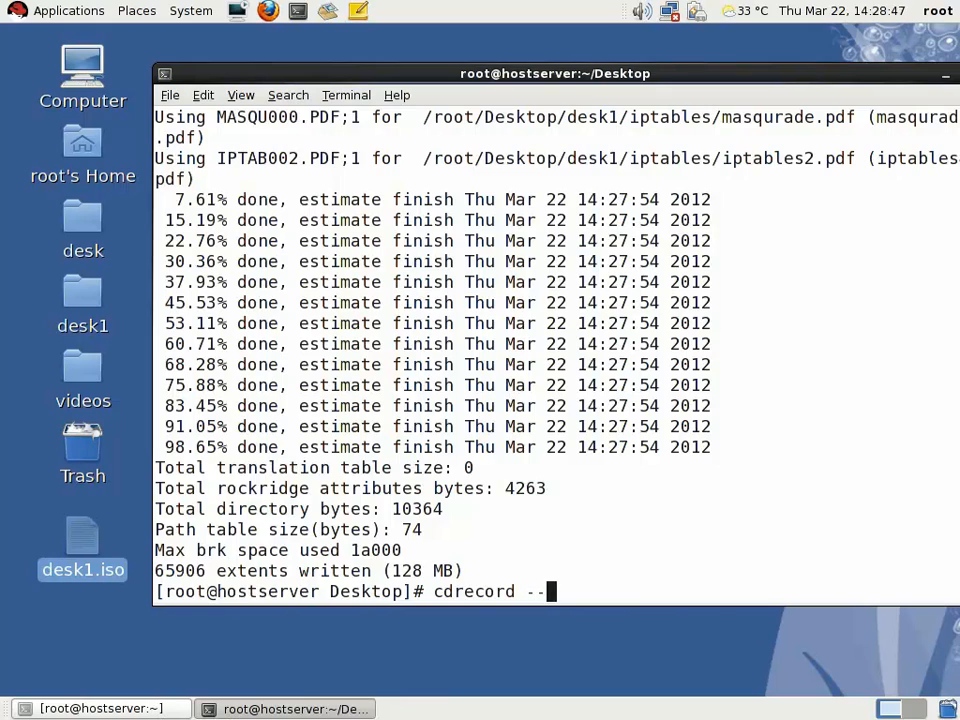
text(dev=)
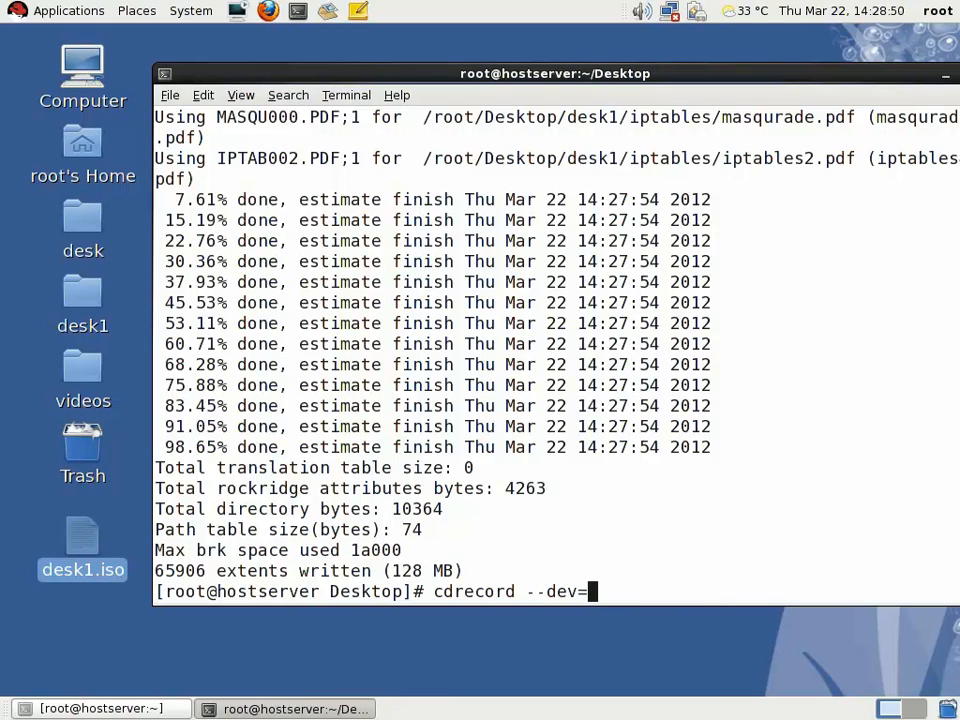
text(/dev/cdrom)
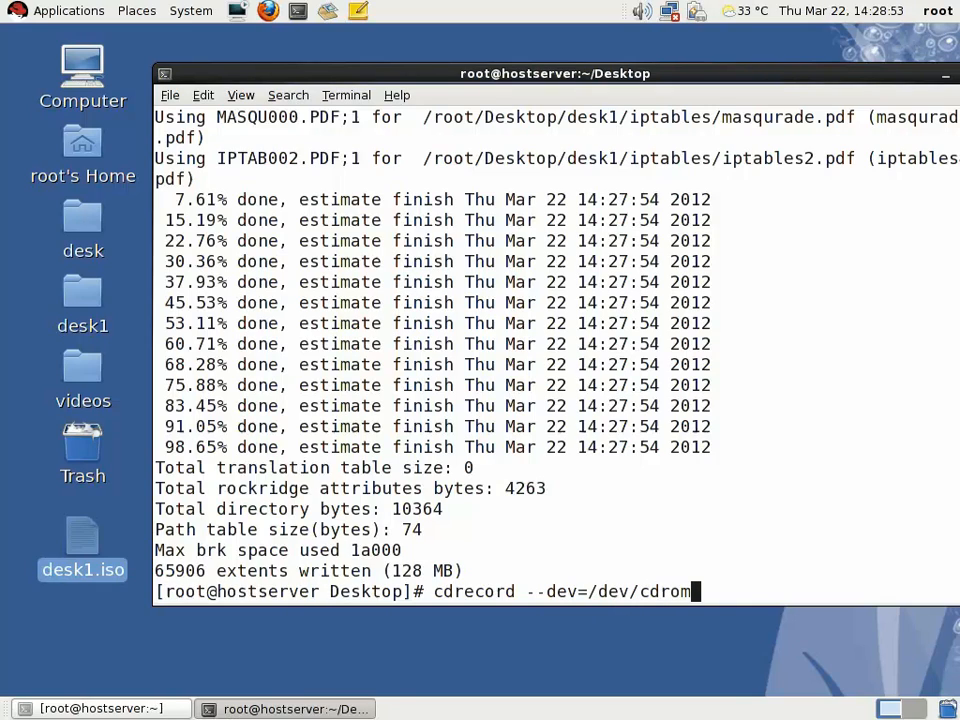
text(-tao)
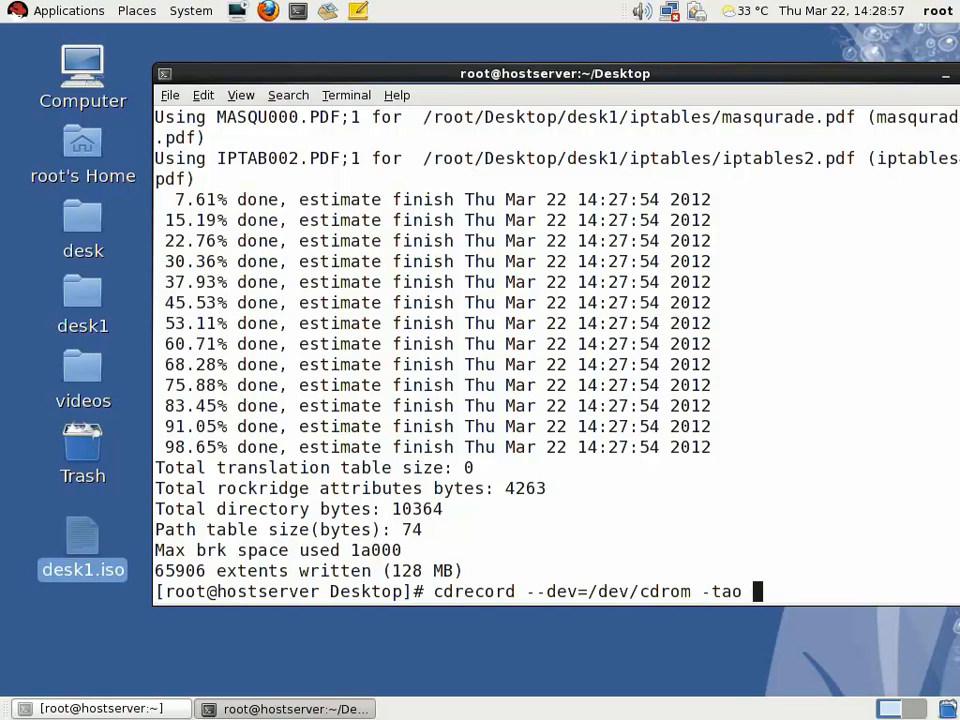
text(-ej)
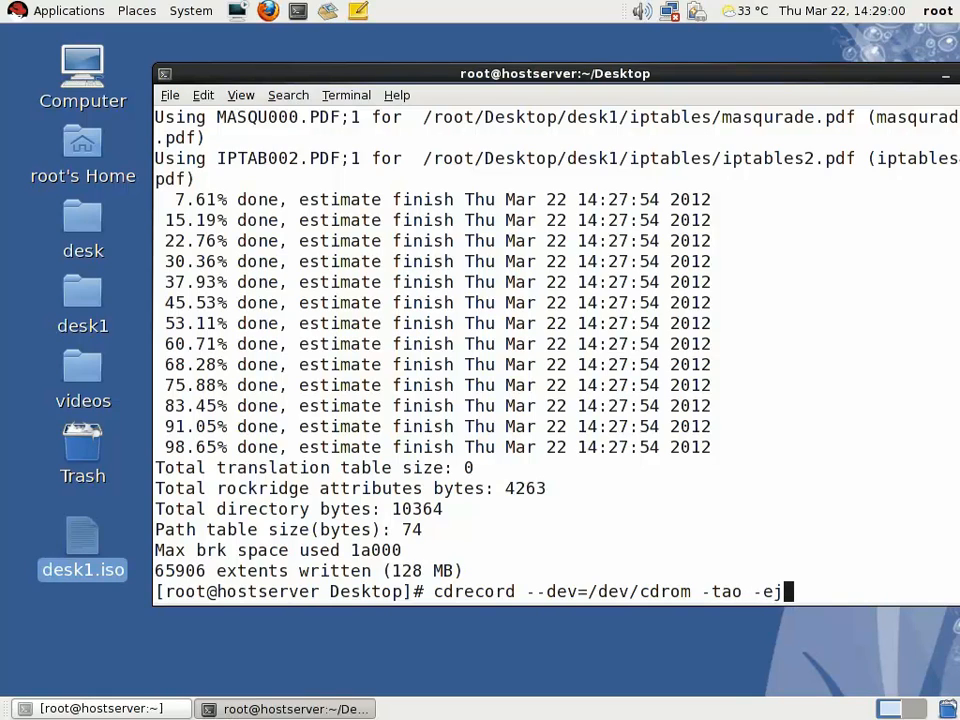
text(ct)
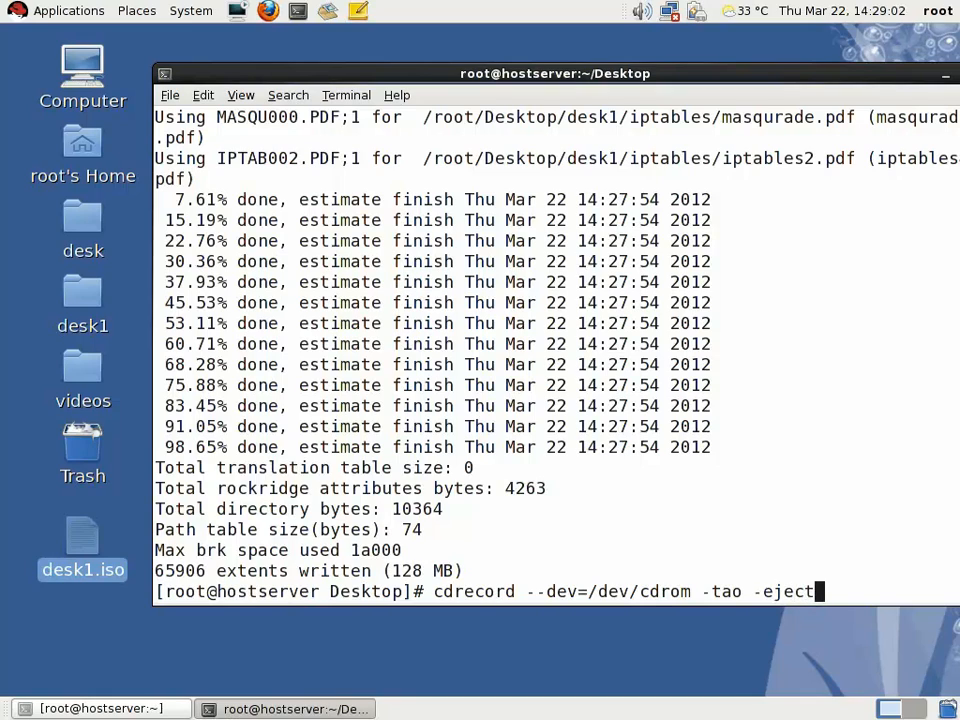
text(/root/Desktop)
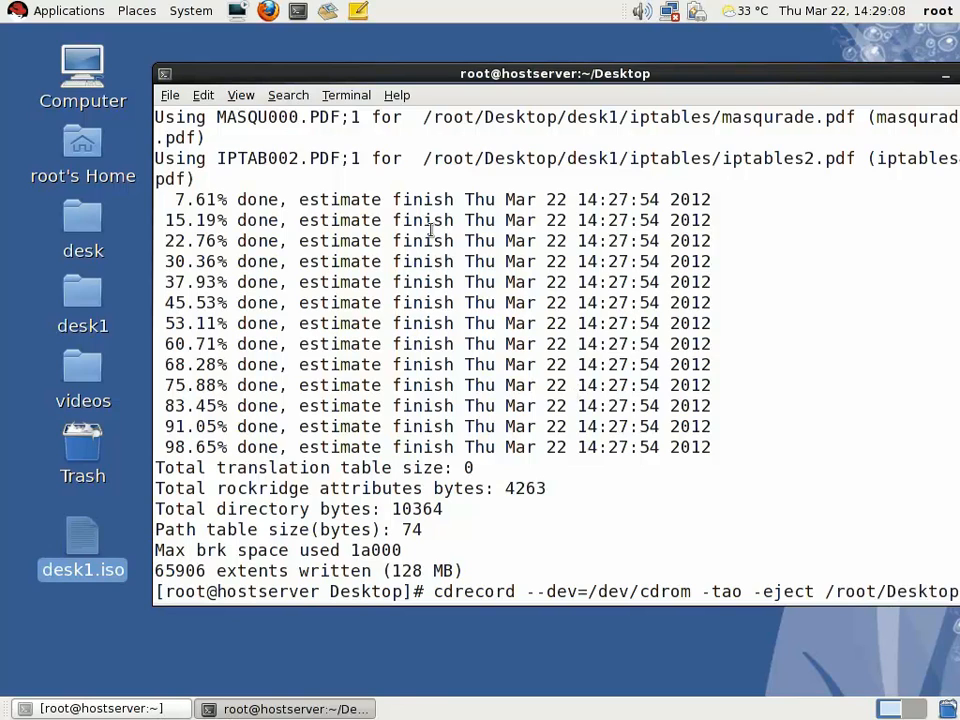
drag(556, 73, 525, 79)
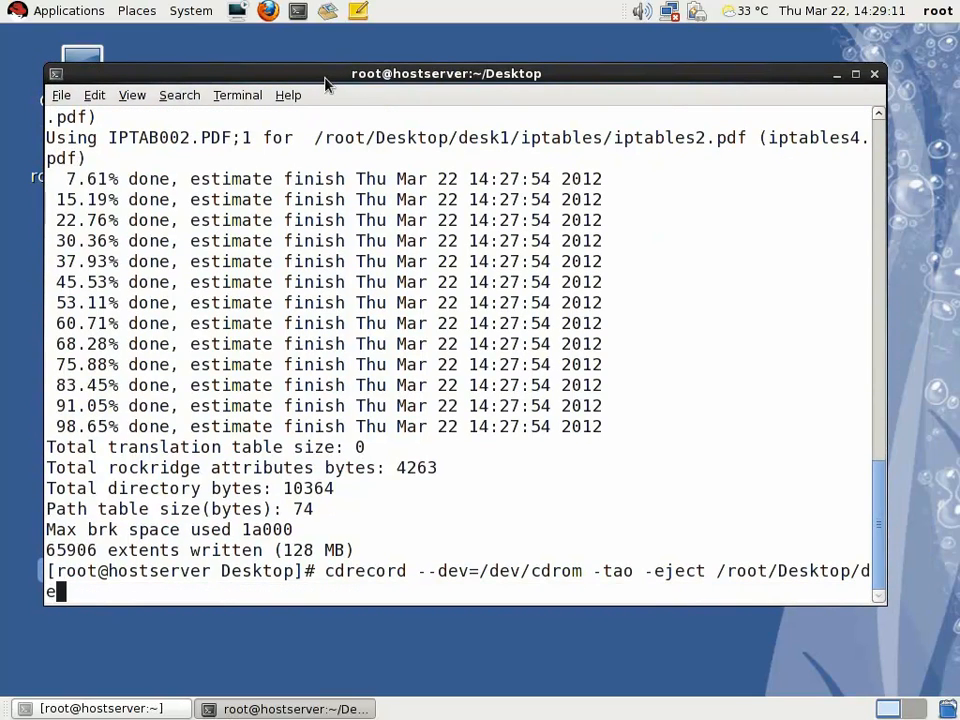
Complete the burn command with the desk1.iso path and run it, which fails with 'Cannot load media'
text(sk1.iso)
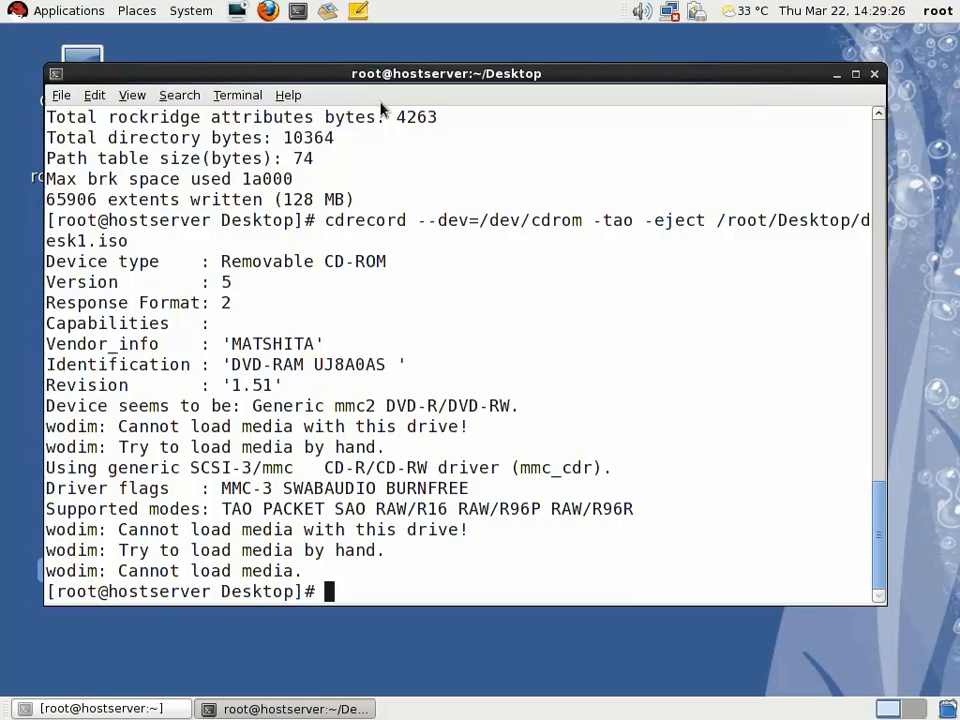
mouse_move(388, 128)
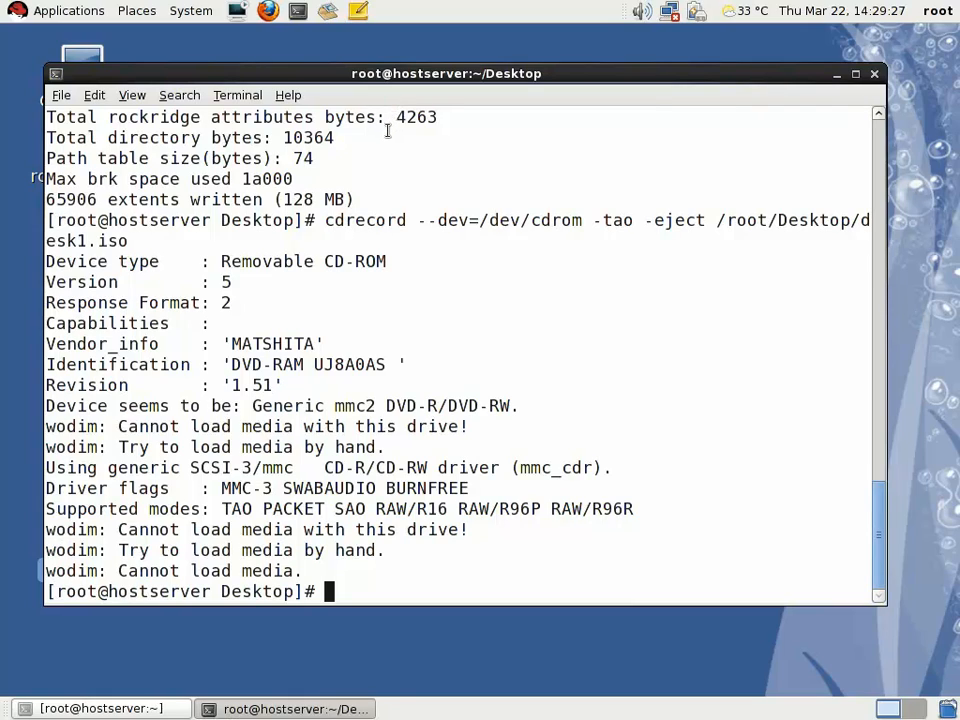